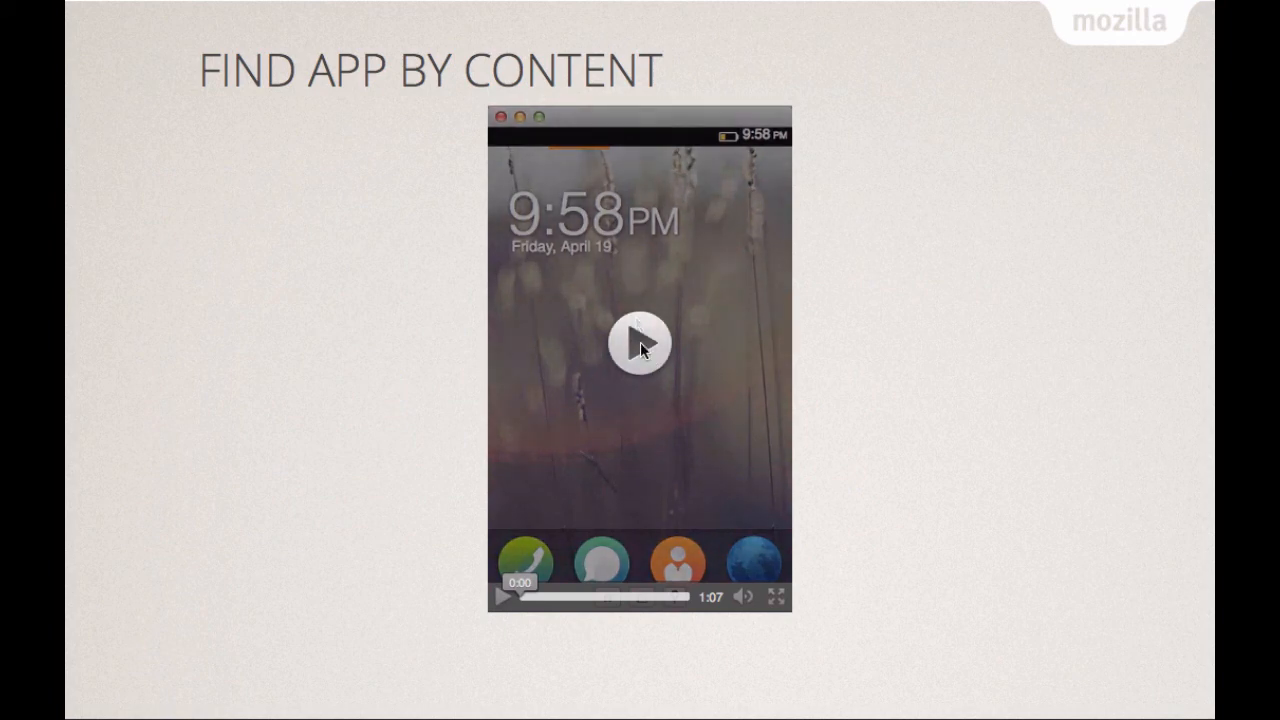
Play the demo video and search 'linkin park' to show YouTube, SoundCloud and Songkick.
left_click(641, 343)
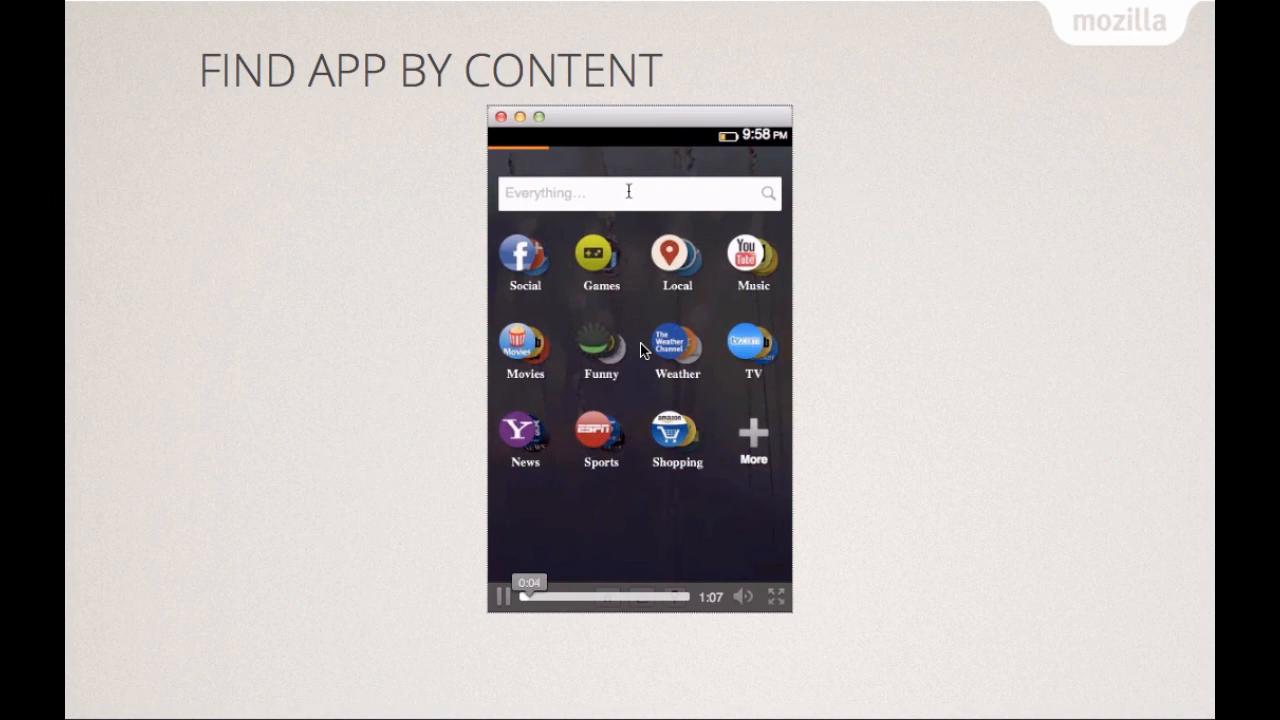
type("linkin park")
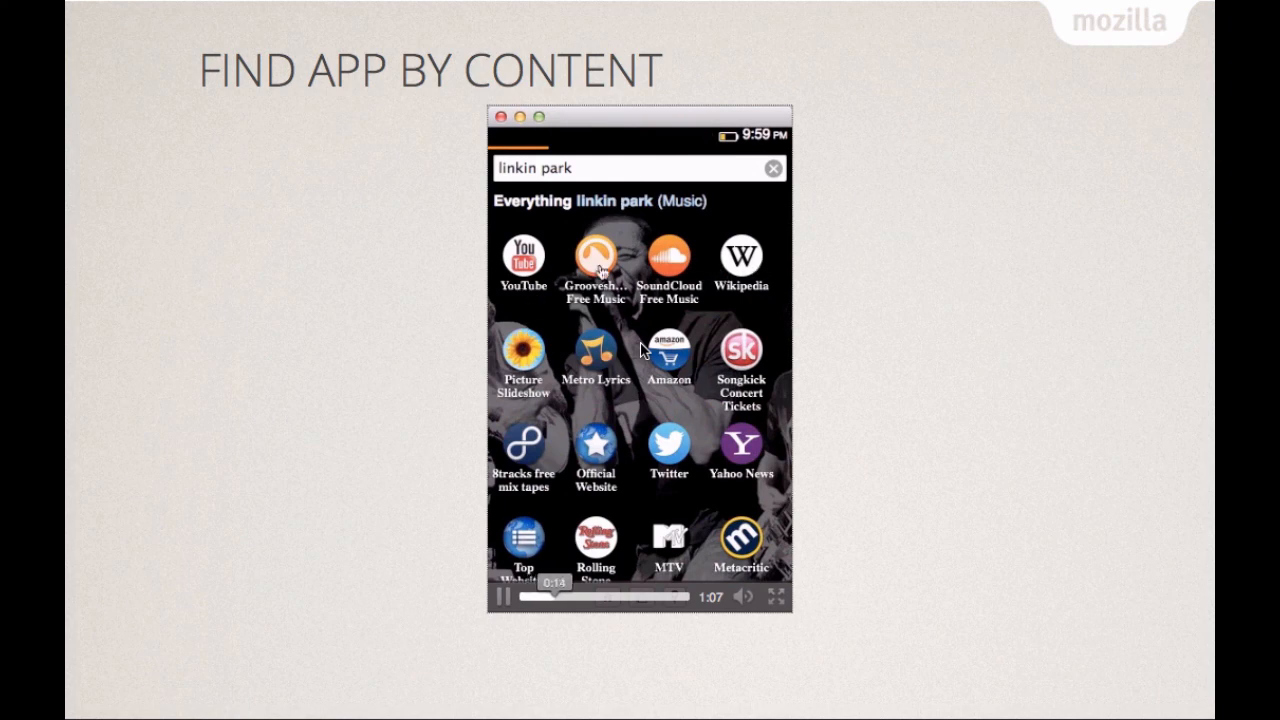
Browse the linkin park music results, then reopen the search field with suggestions.
left_click(595, 256)
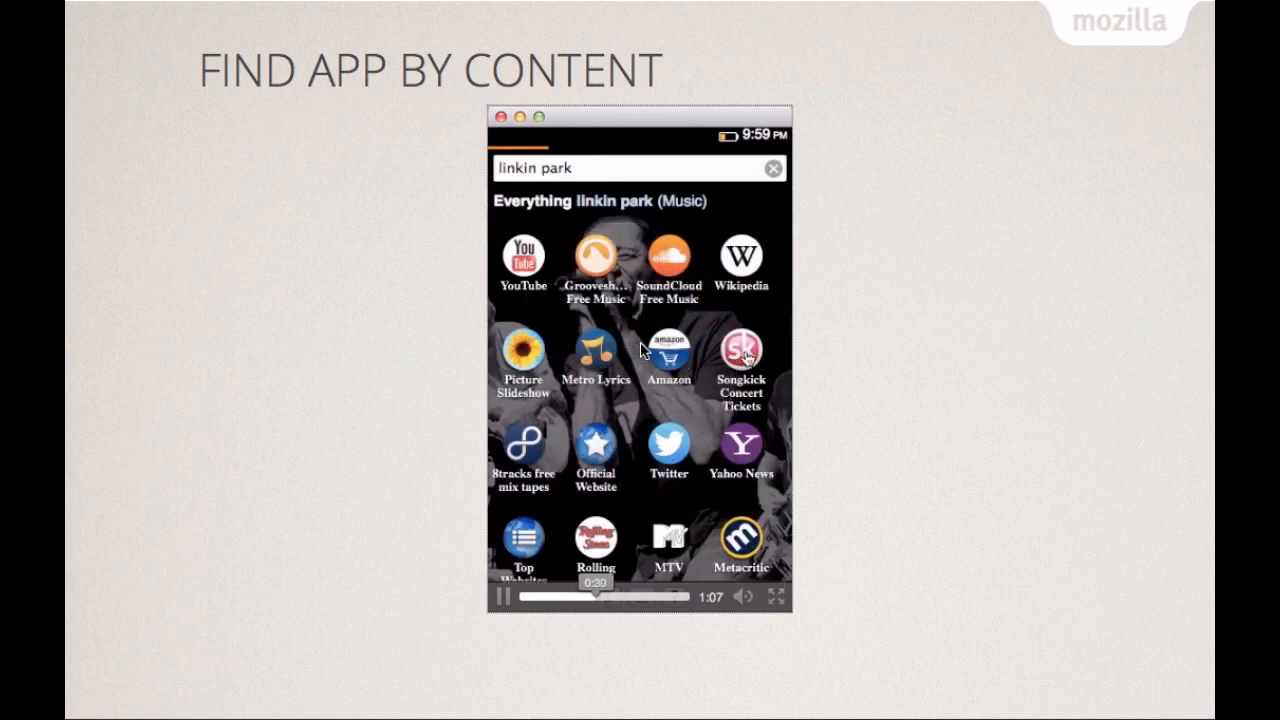
left_click(741, 352)
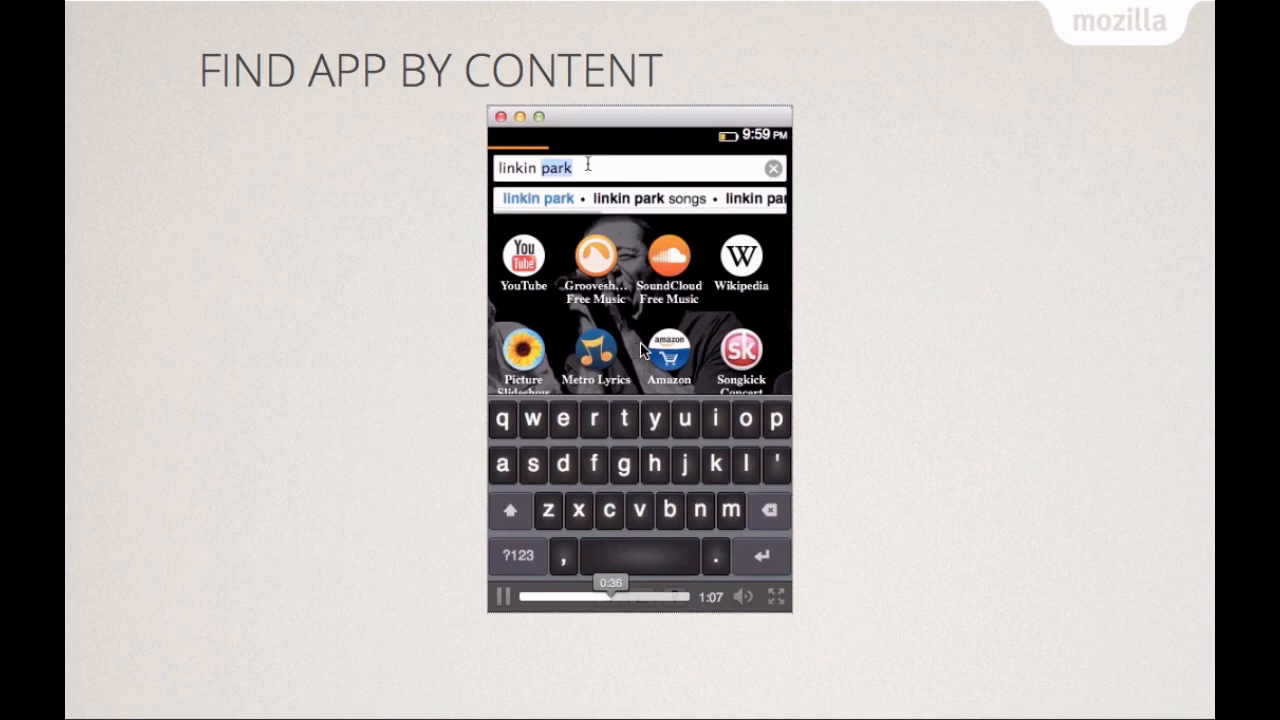
Search 'skyfall', then pick 'the ghost busters' and accept the 'ghostbusters' correction.
type("skyfall")
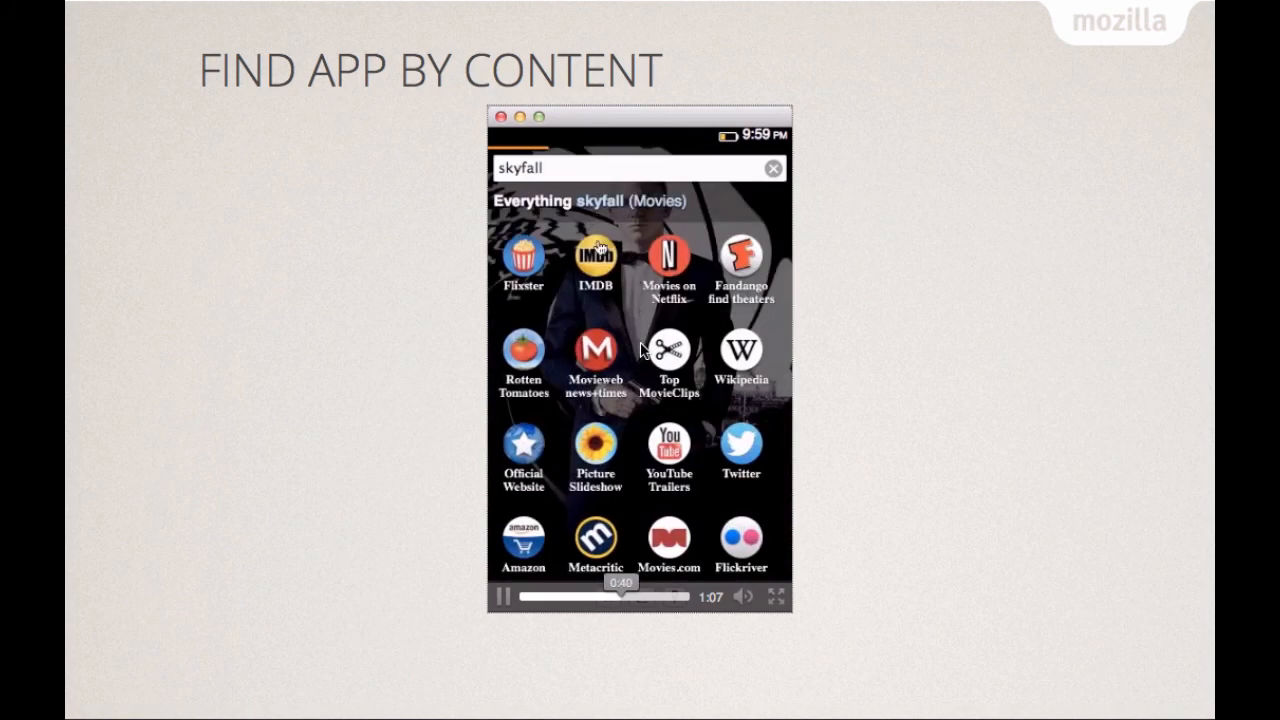
mouse_move(583, 155)
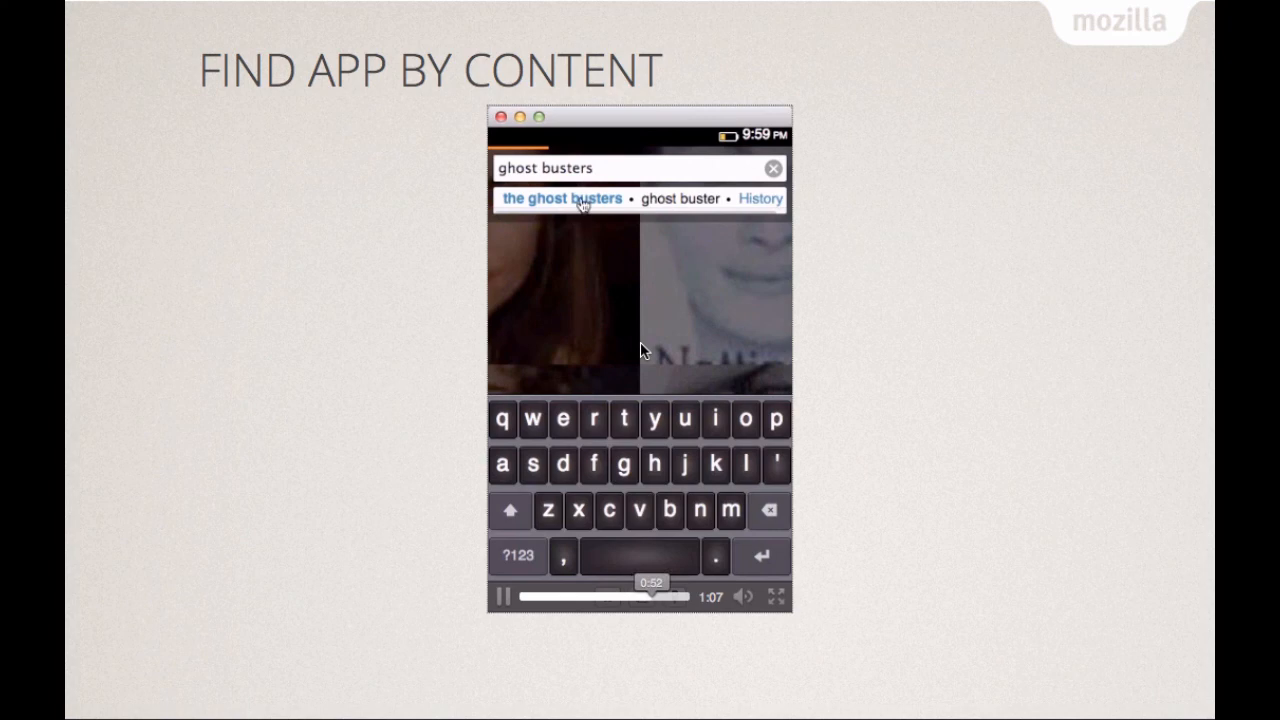
left_click(561, 198)
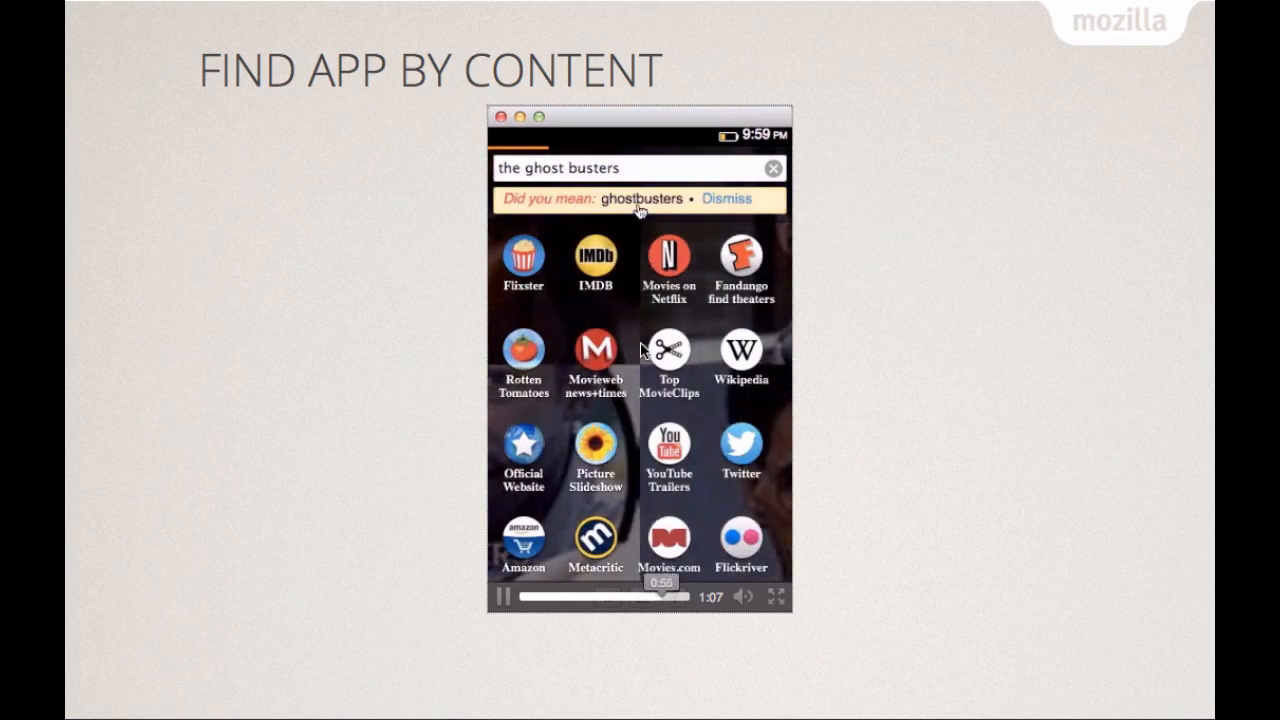
left_click(641, 198)
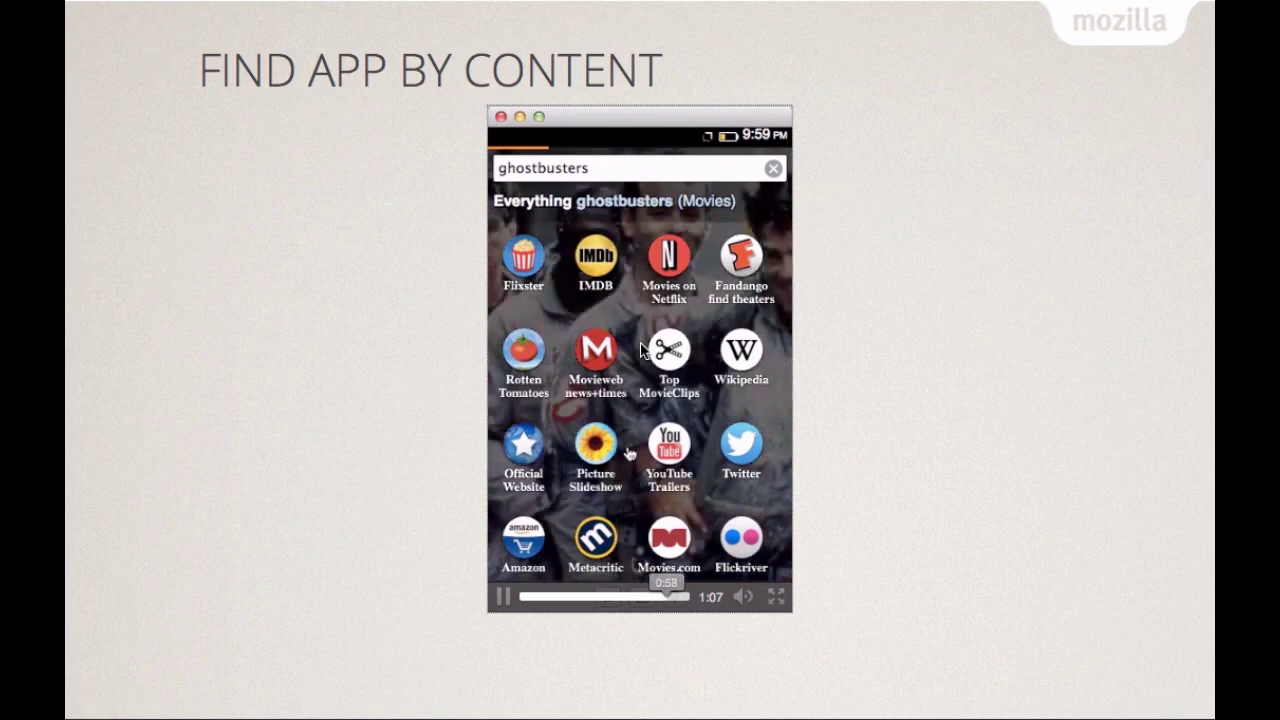